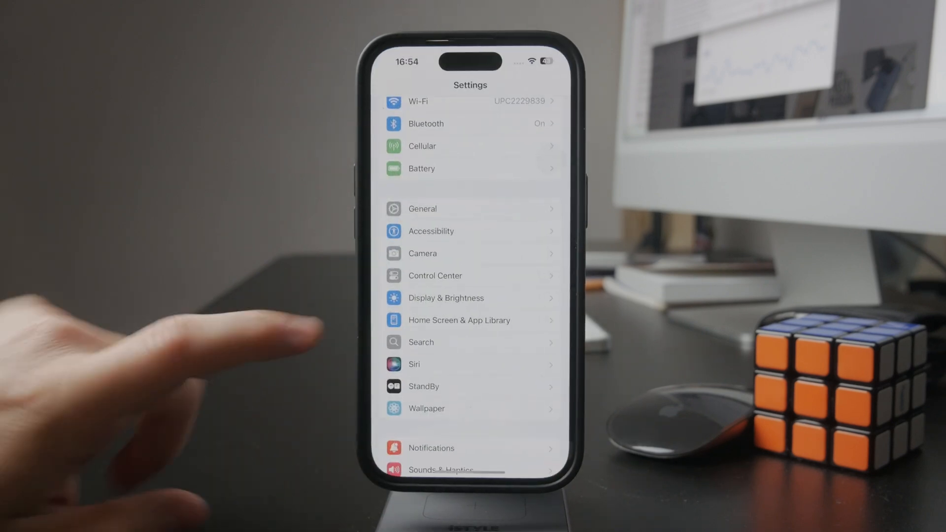
- Reach the Screen Time page from the main Settings list
scroll("down", 3)
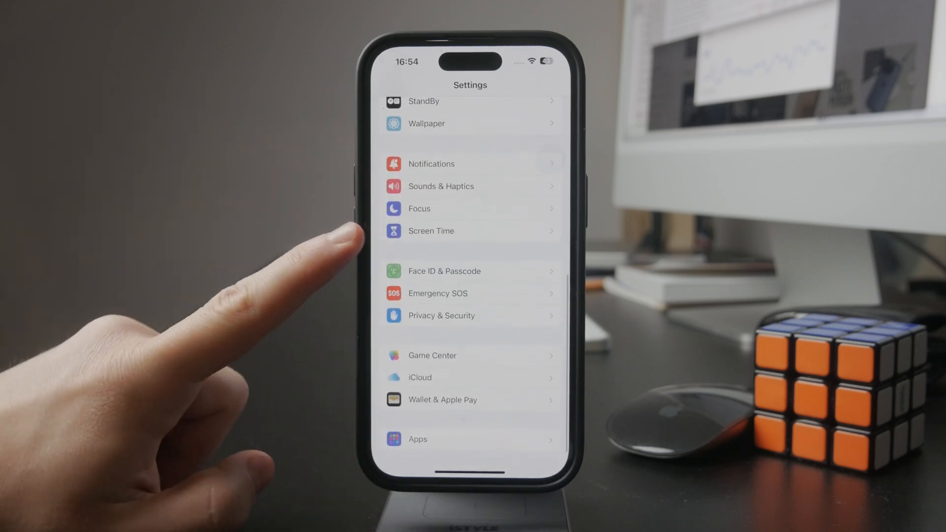
left_click(432, 230)
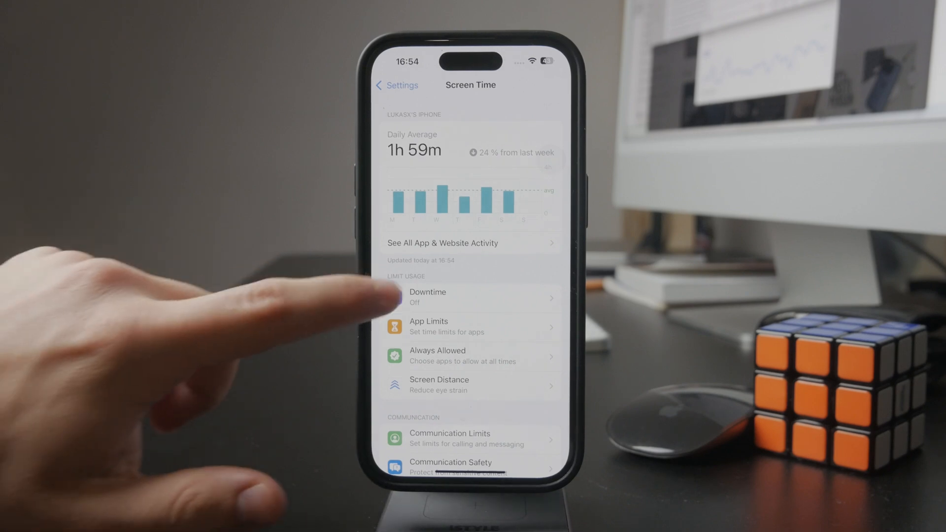
left_click(396, 85)
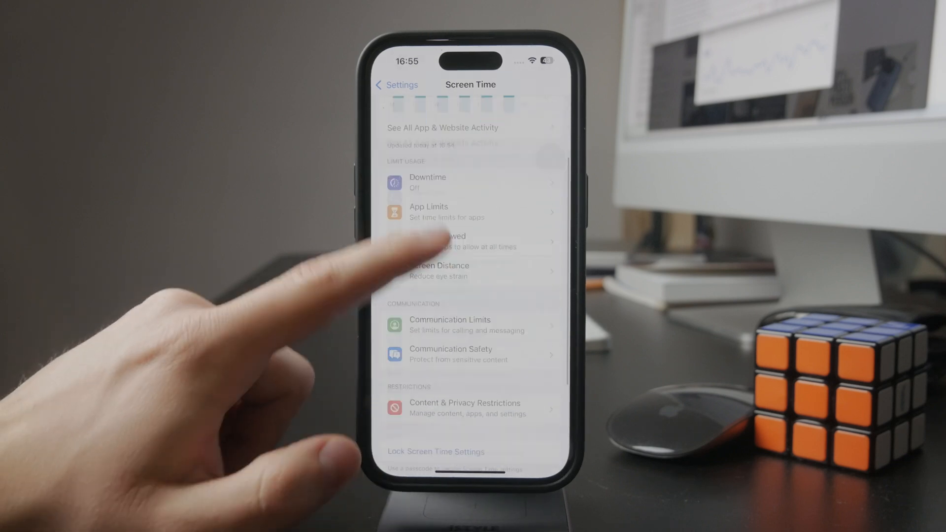
left_click(465, 407)
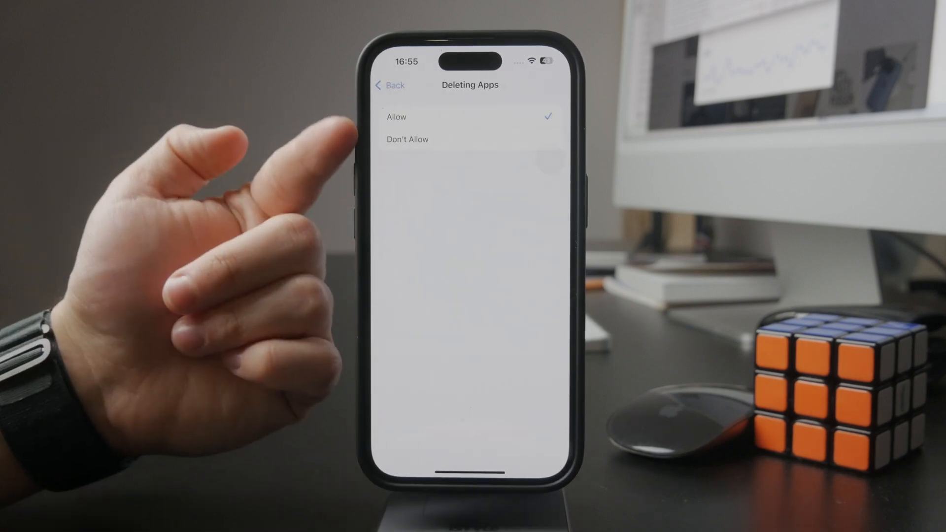
left_click(390, 84)
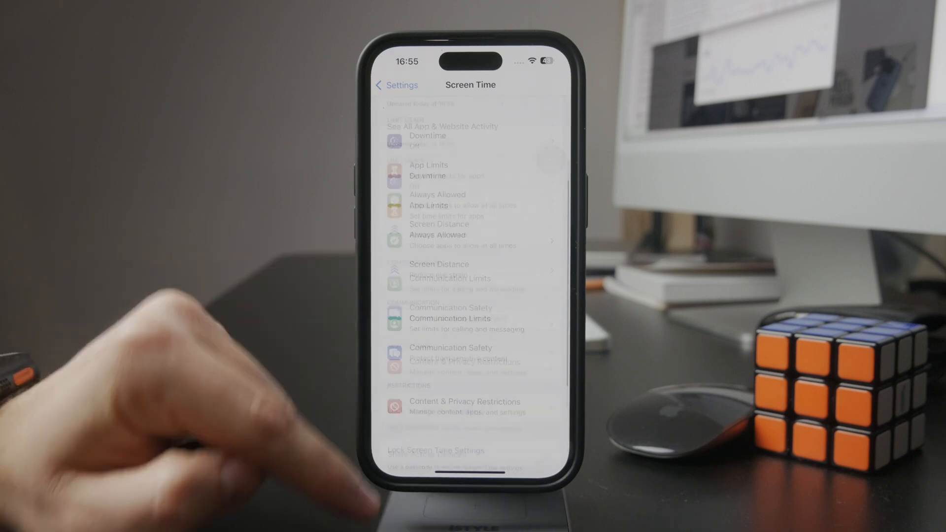
- Begin Lock Screen Time Settings and enter a four-digit passcode twice
scroll("down", 3)
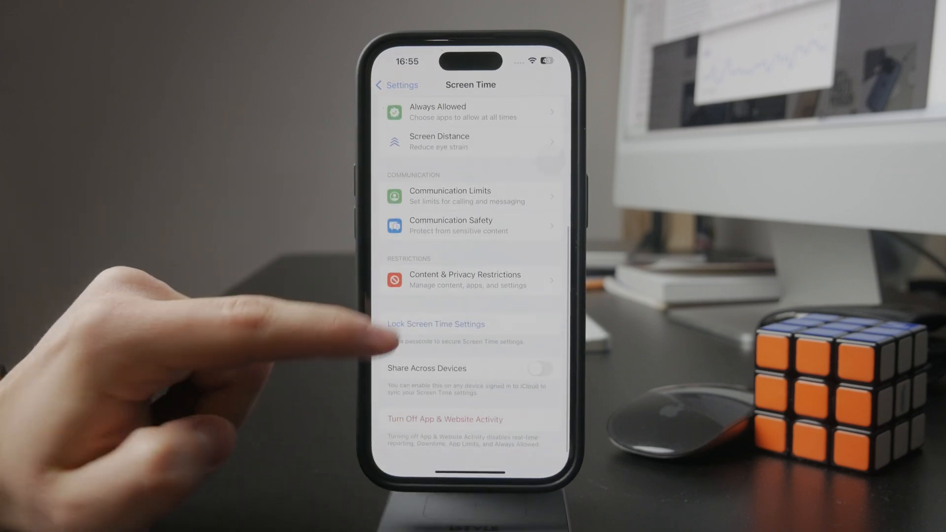
left_click(435, 323)
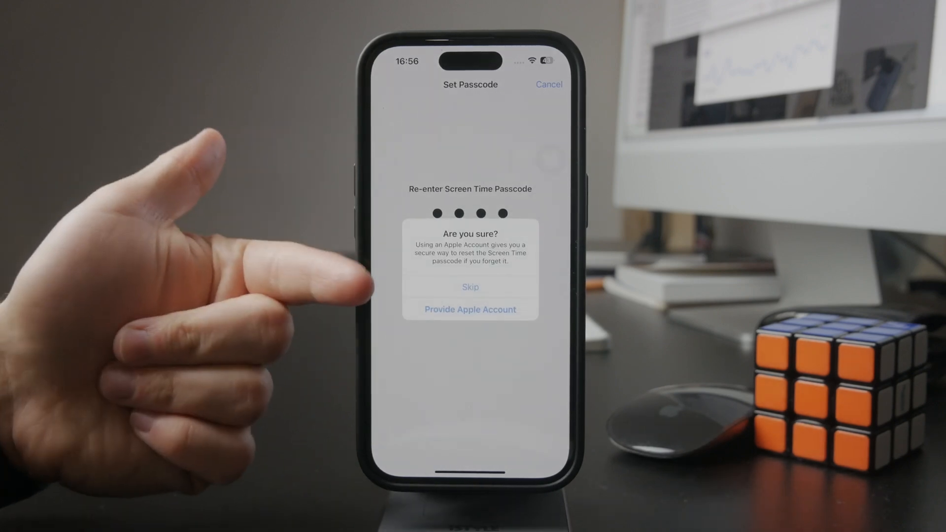
- Skip Apple Account recovery and set Instagram's daily limit to 0 hours 5 minutes
left_click(471, 288)
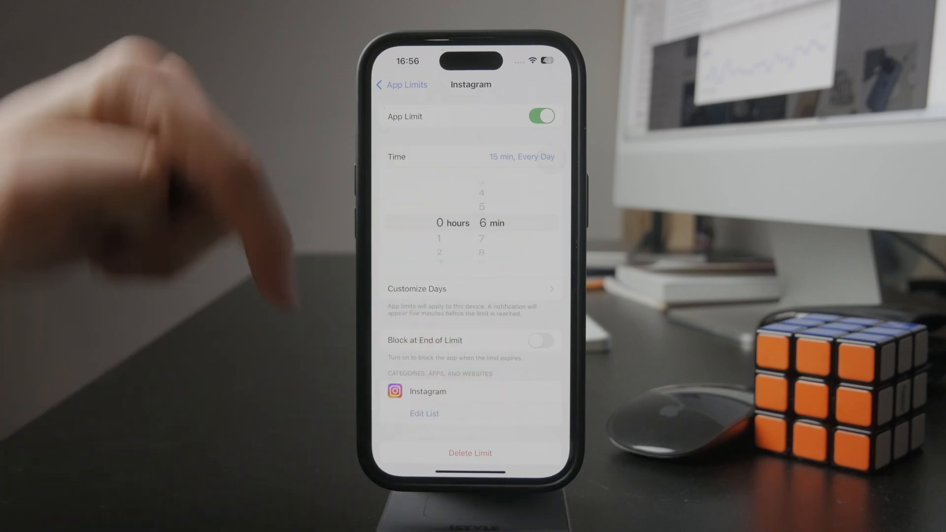
left_click_drag(492, 205, 491, 241)
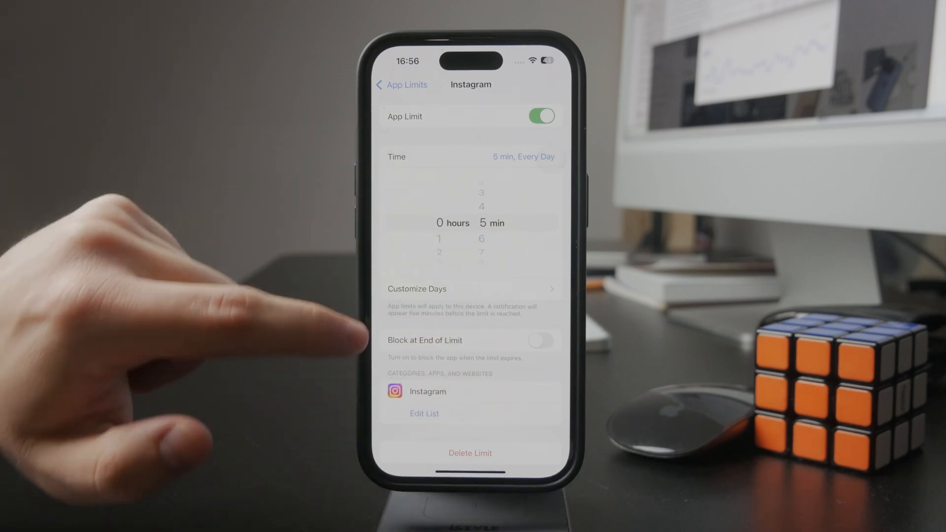